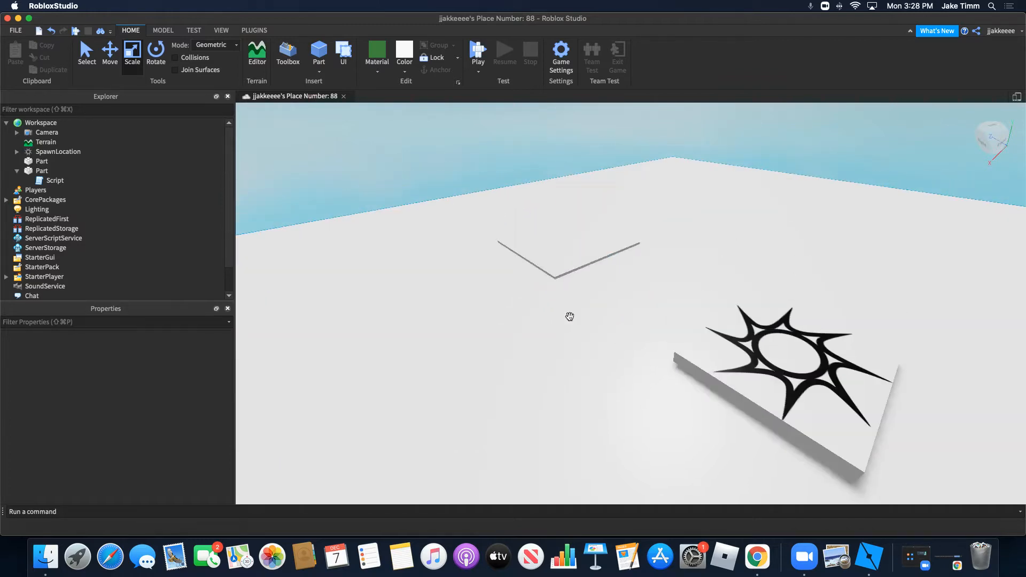
Step: Select the thin part and open its Script in the script editor
left_click(786, 380)
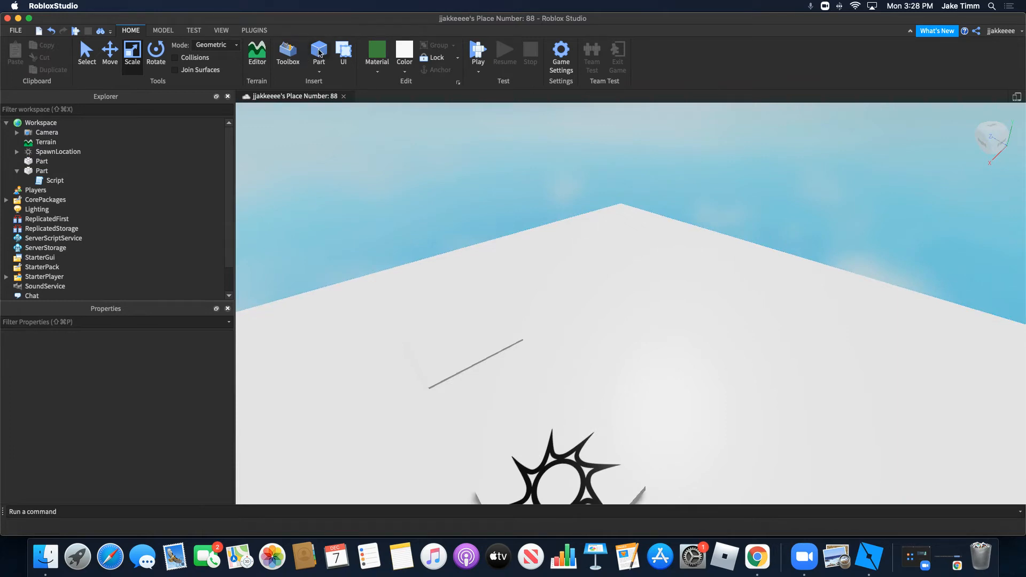
left_click(319, 53)
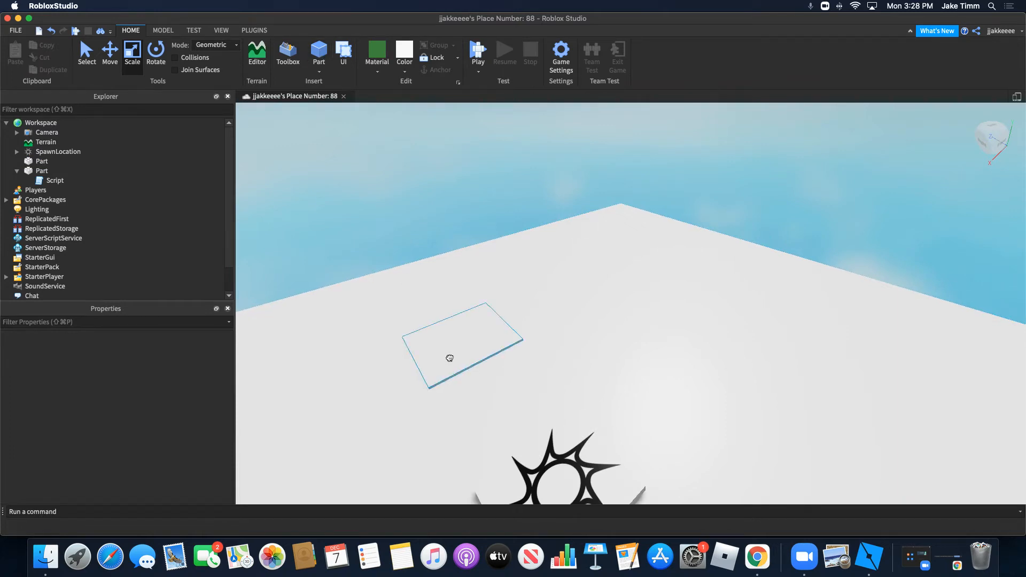
left_click(318, 52)
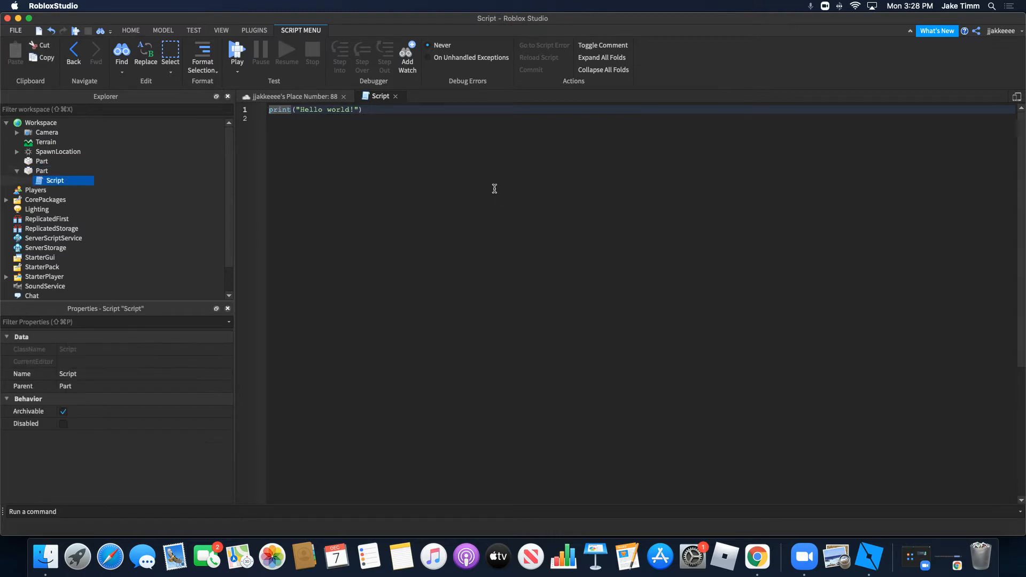
Step: Select the whole placeholder print("Hello world!") line for replacement
triple_click(314, 109)
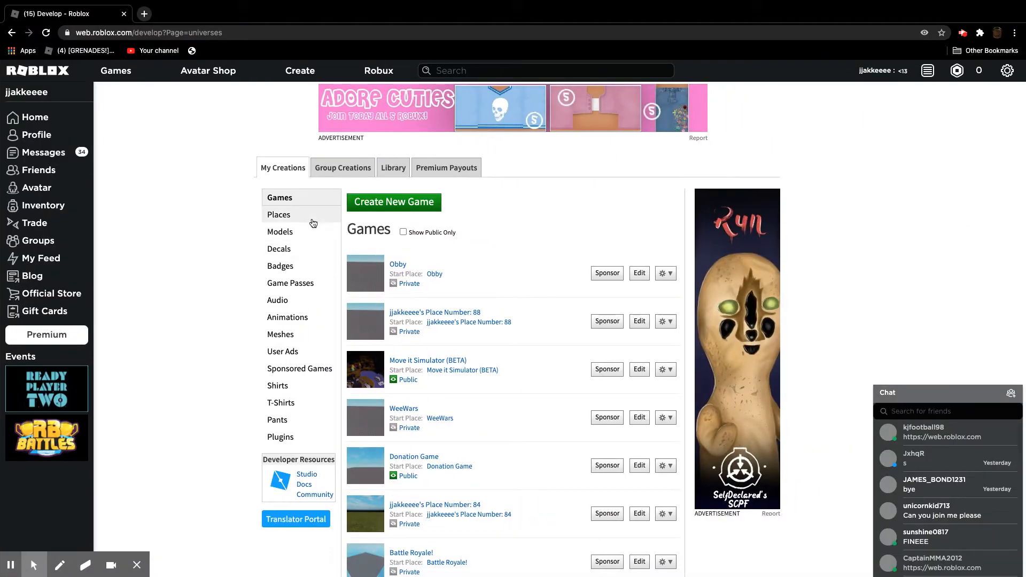
Step: Show the Places list under My Creations on the Roblox website
left_click(279, 214)
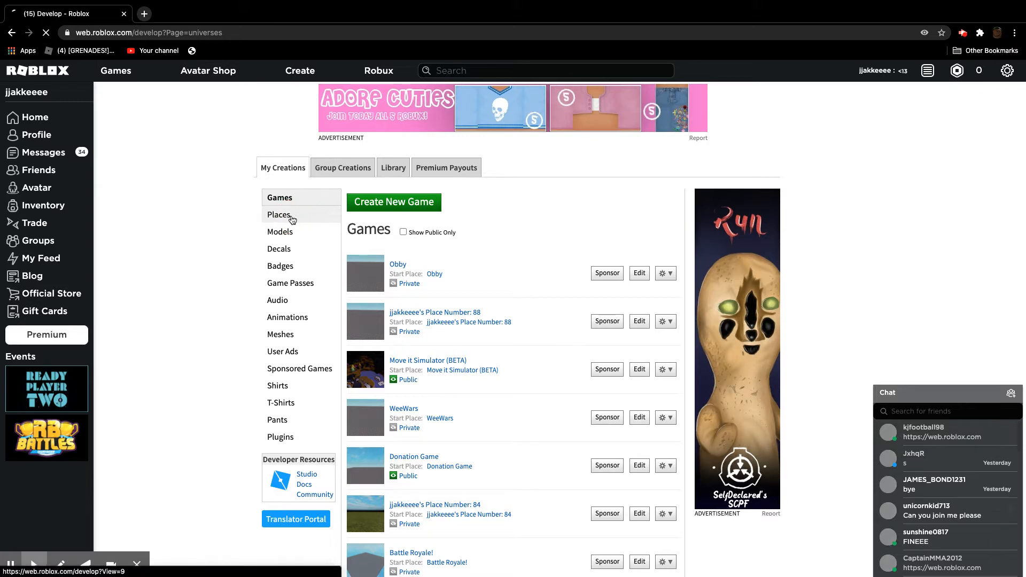
left_click(279, 215)
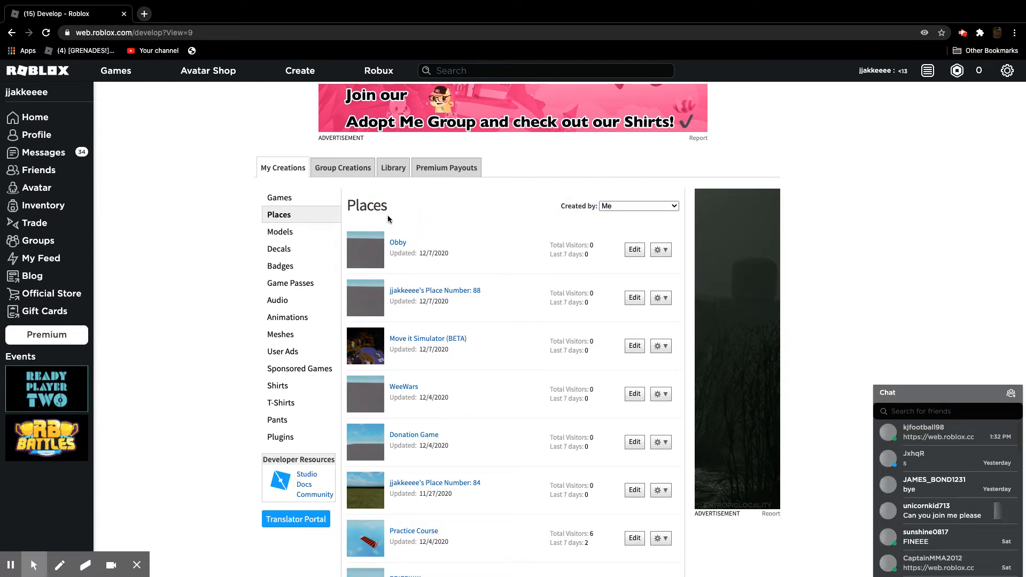
mouse_move(410, 215)
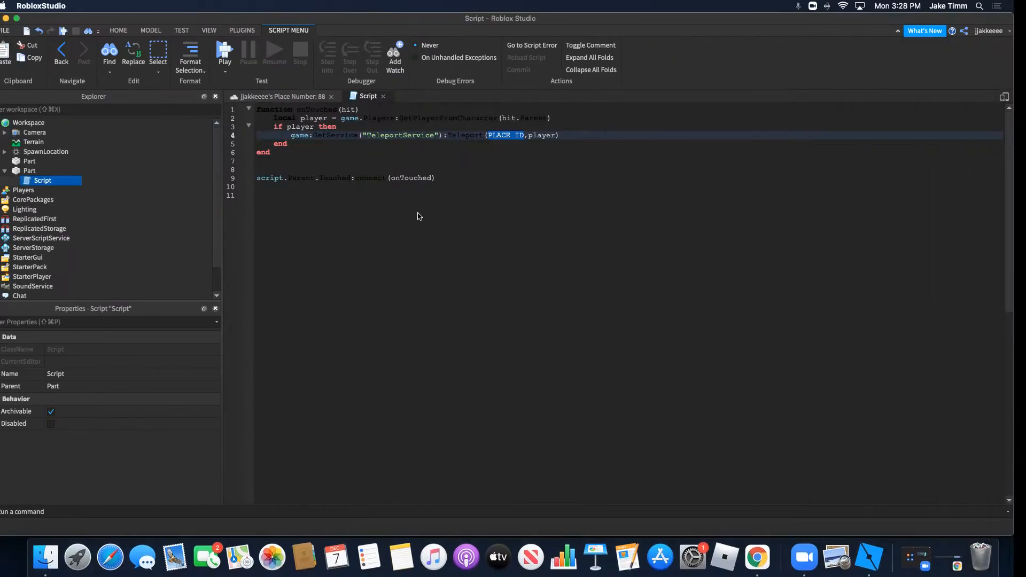
Step: Create a new place in the game from Game Settings > Places
left_click(130, 29)
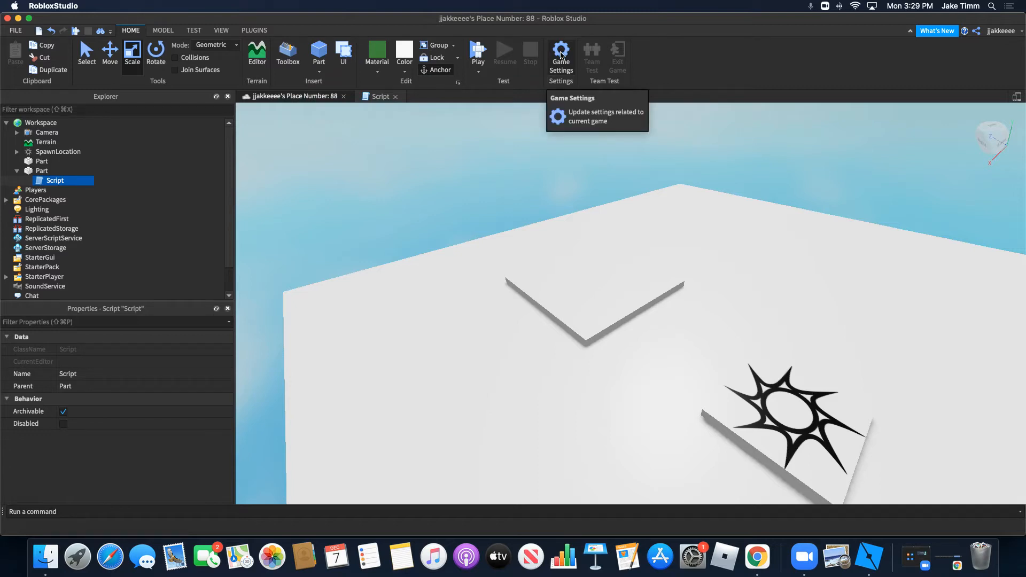
left_click(559, 52)
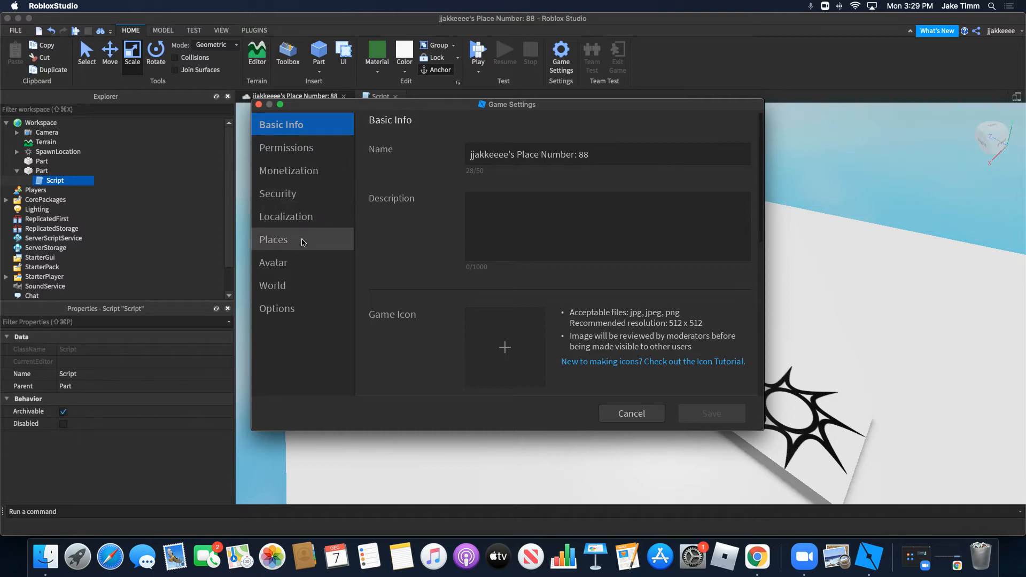
left_click(275, 240)
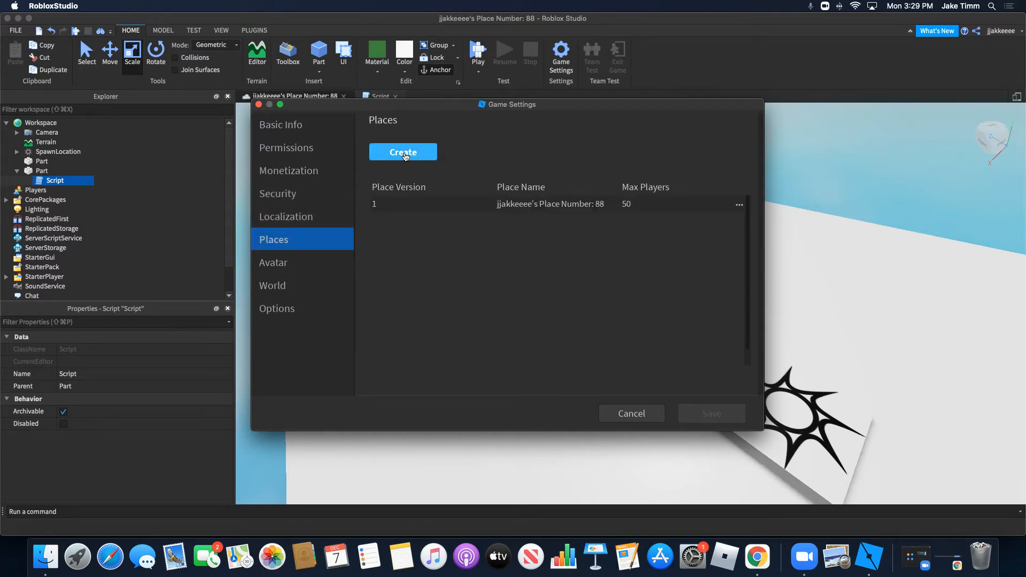
left_click(403, 152)
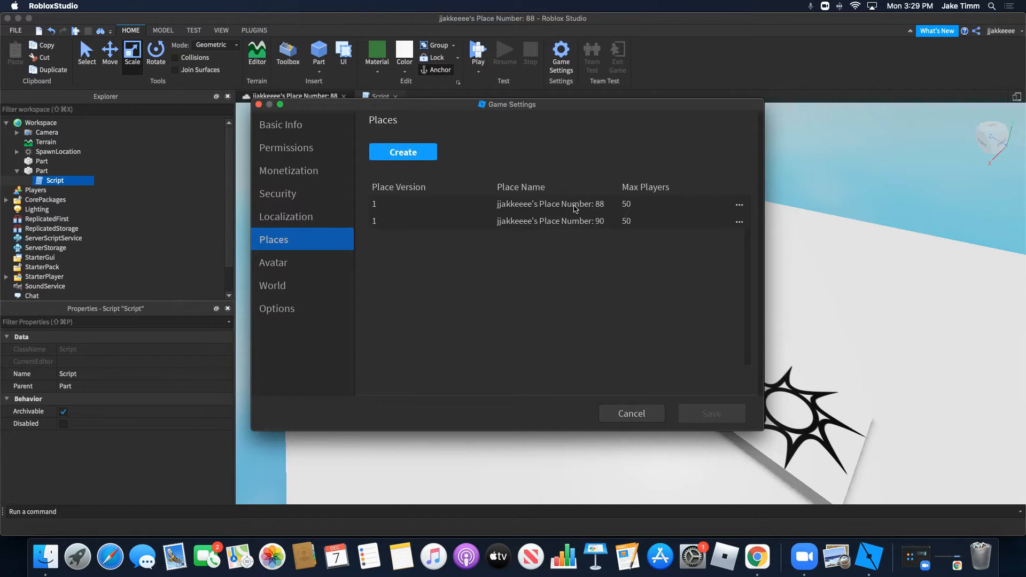
Step: Name the new place 'Place 1' with Max Players 31 and save it
left_click(739, 222)
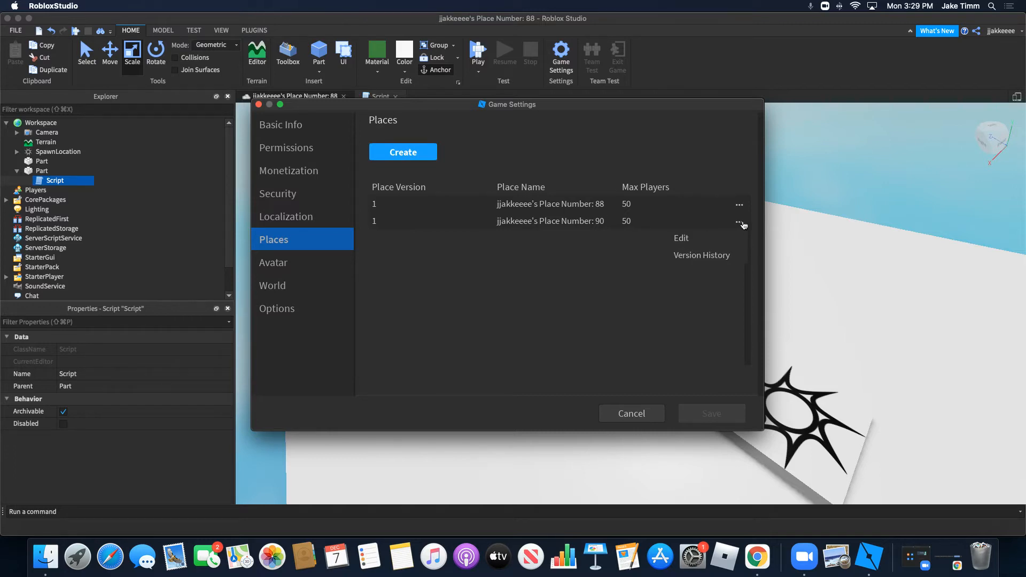
left_click(681, 238)
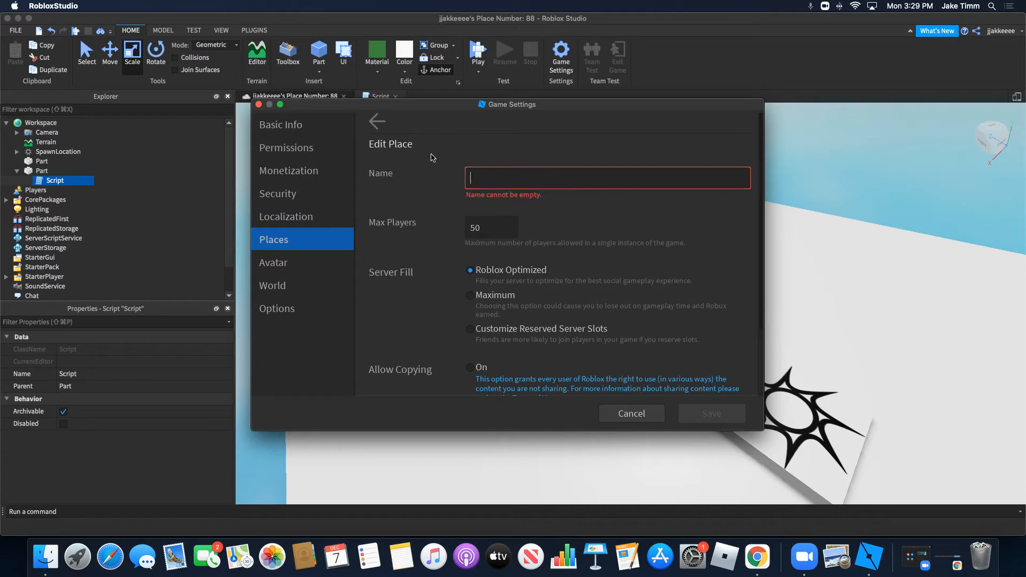
type("Place 1")
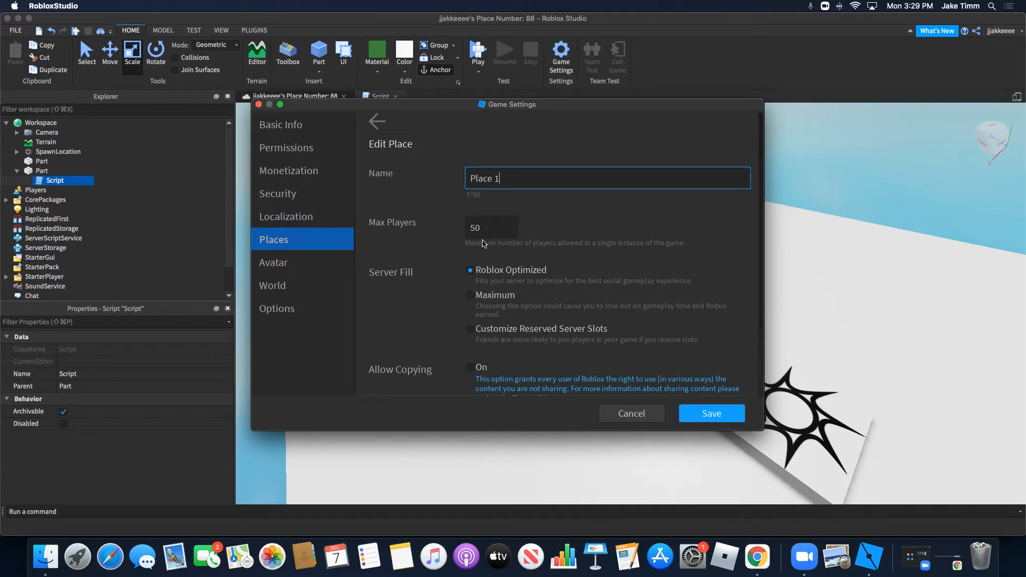
type("31")
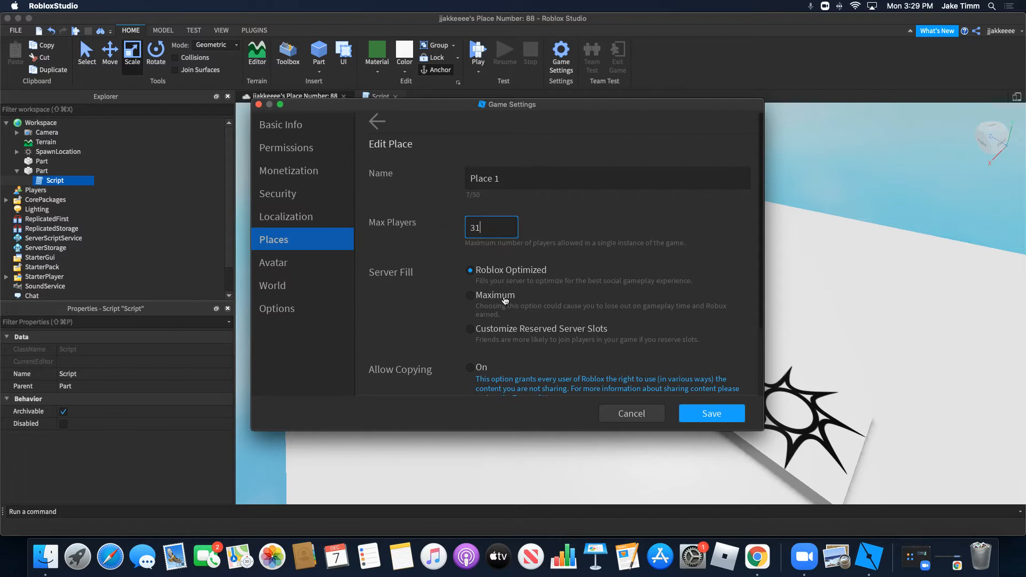
scroll("down", 3)
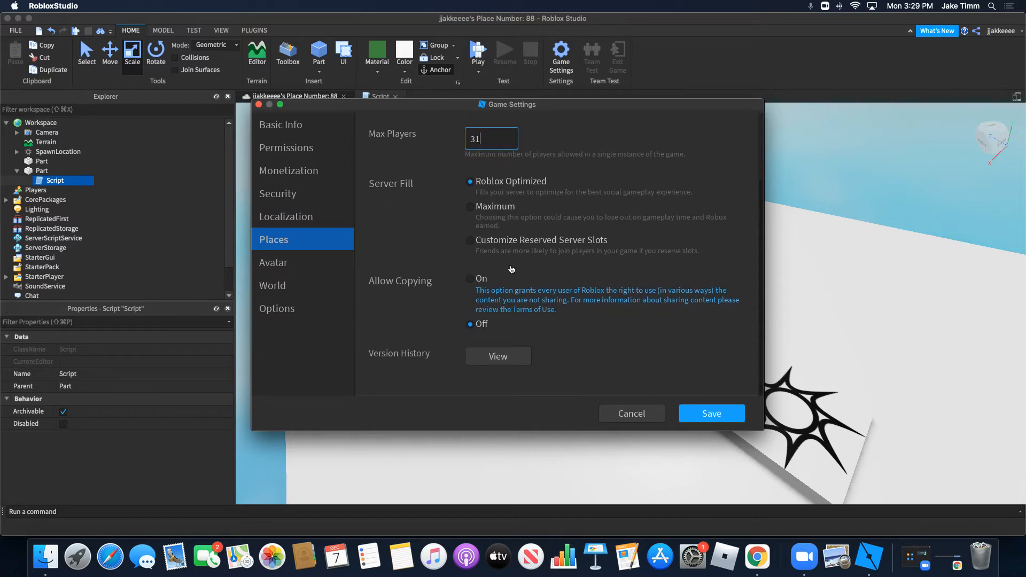
left_click(712, 413)
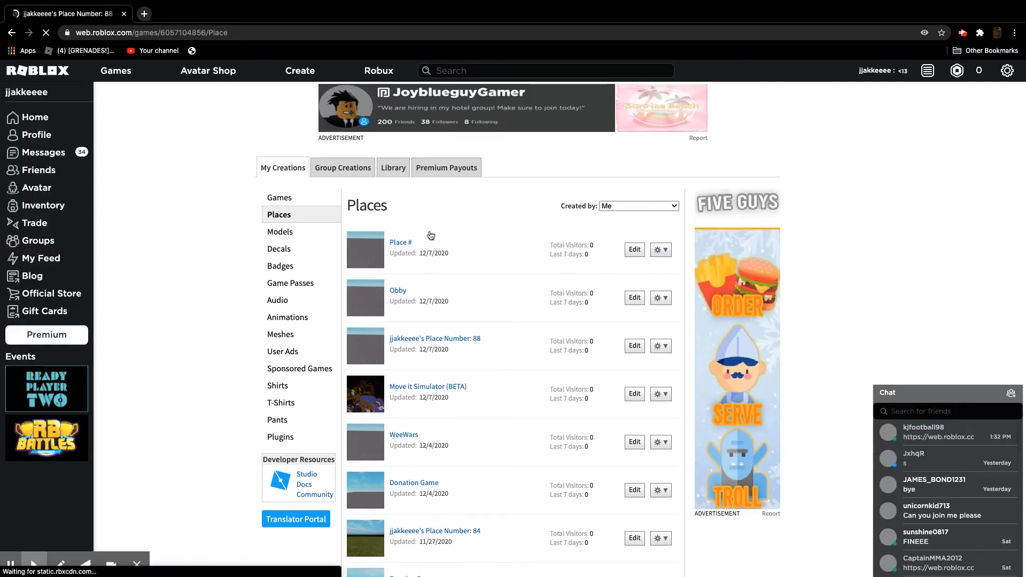
Step: Open the place's game page to read its ID from the URL
left_click(435, 339)
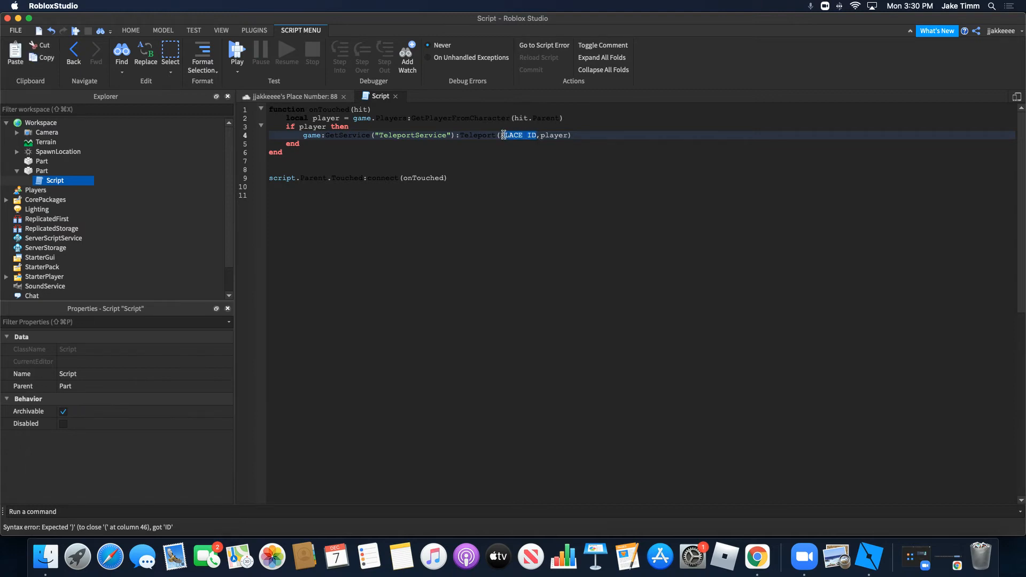
type("6057104856")
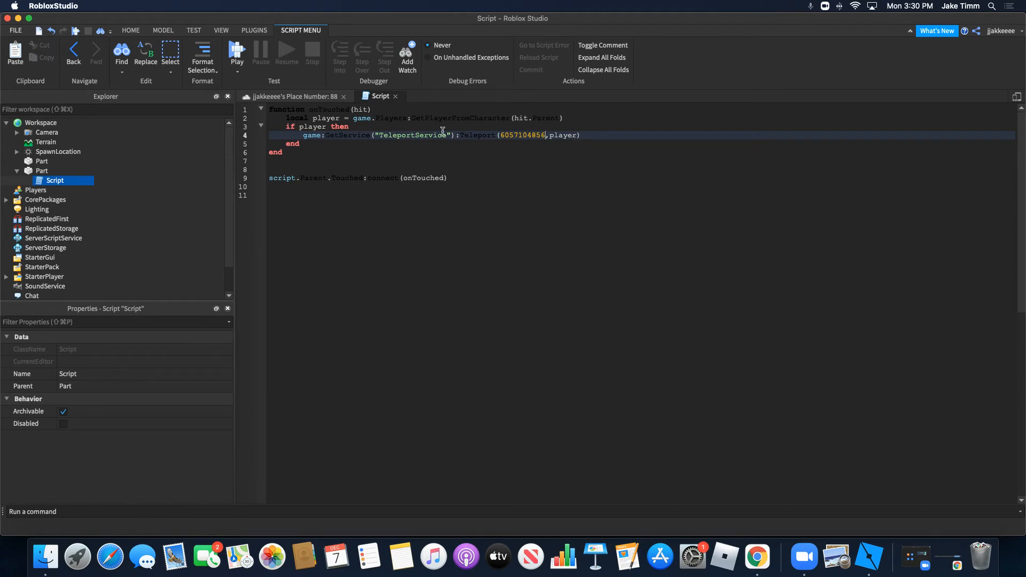
mouse_move(281, 109)
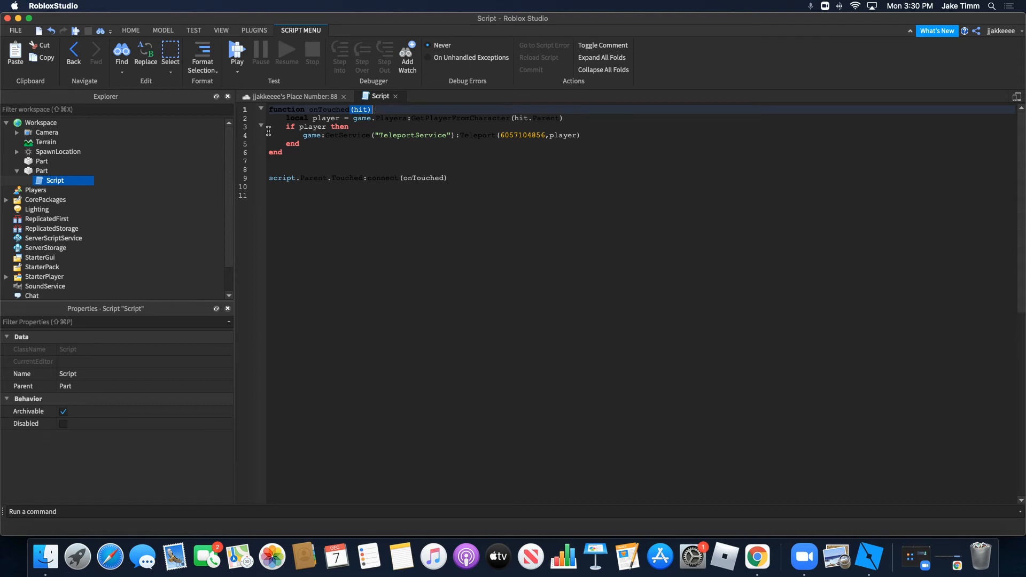
left_click_drag(284, 117, 354, 126)
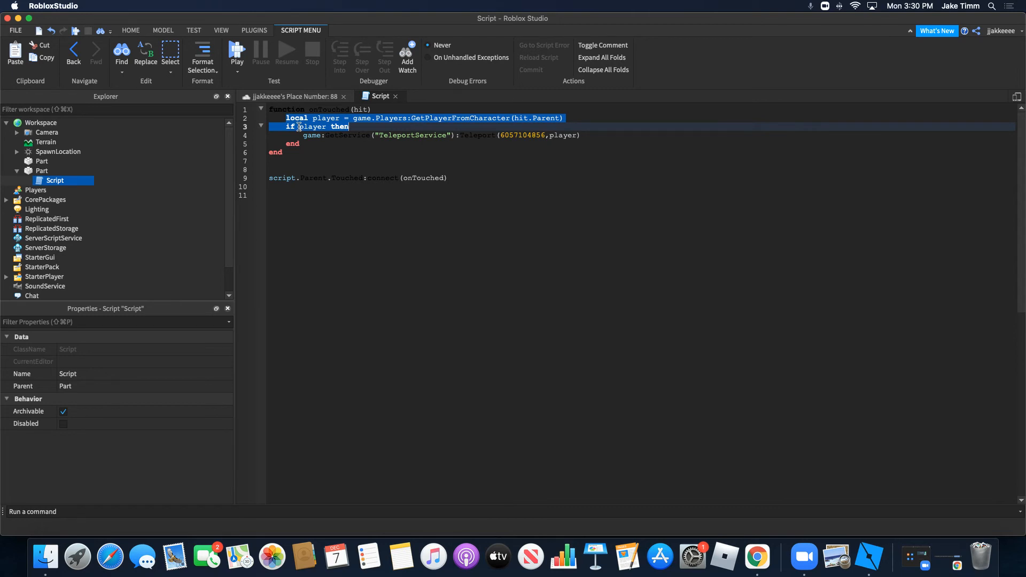
left_click(413, 136)
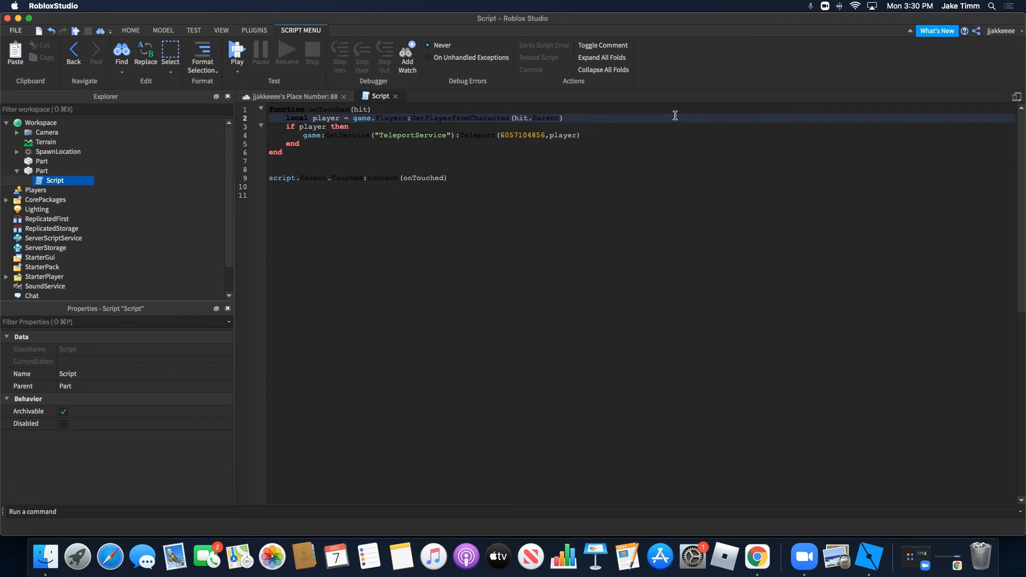
mouse_move(515, 171)
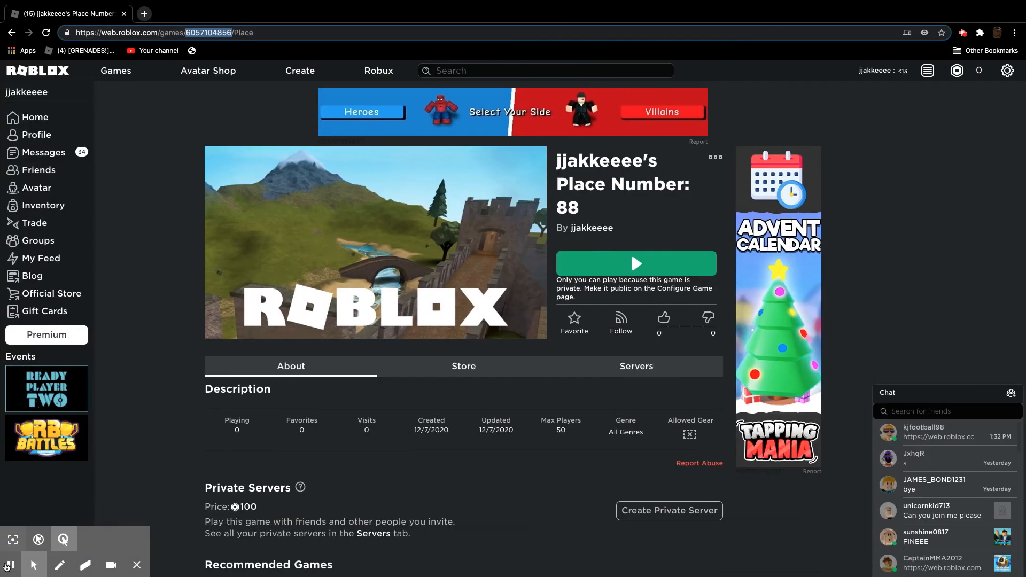
left_click(635, 263)
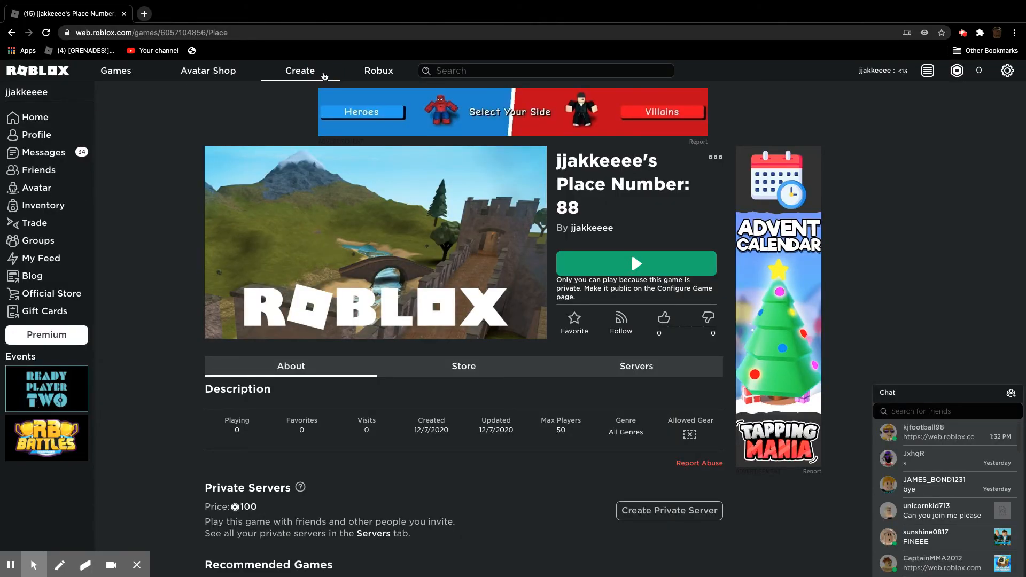
left_click(634, 263)
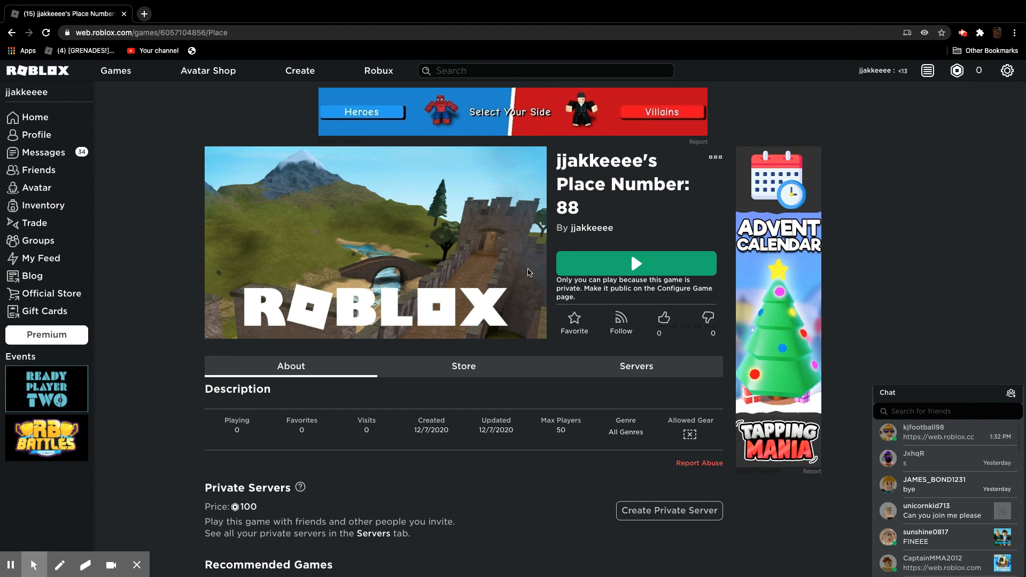
mouse_move(620, 321)
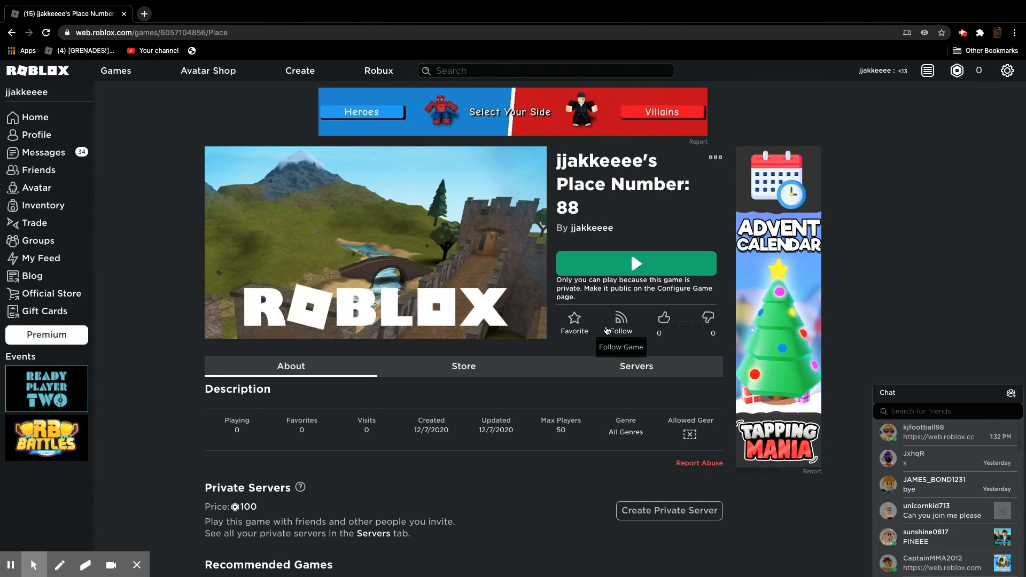
mouse_move(10, 565)
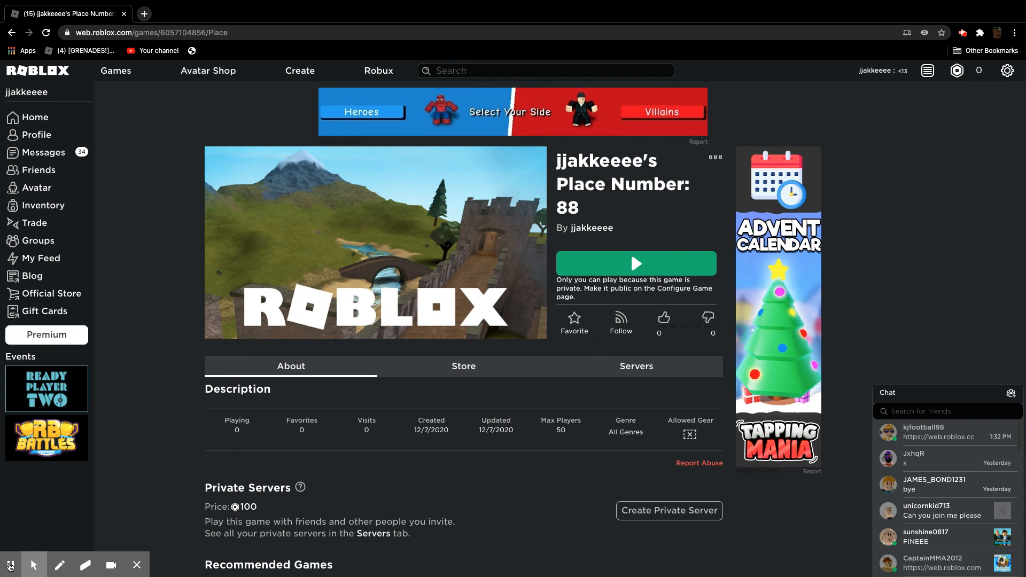